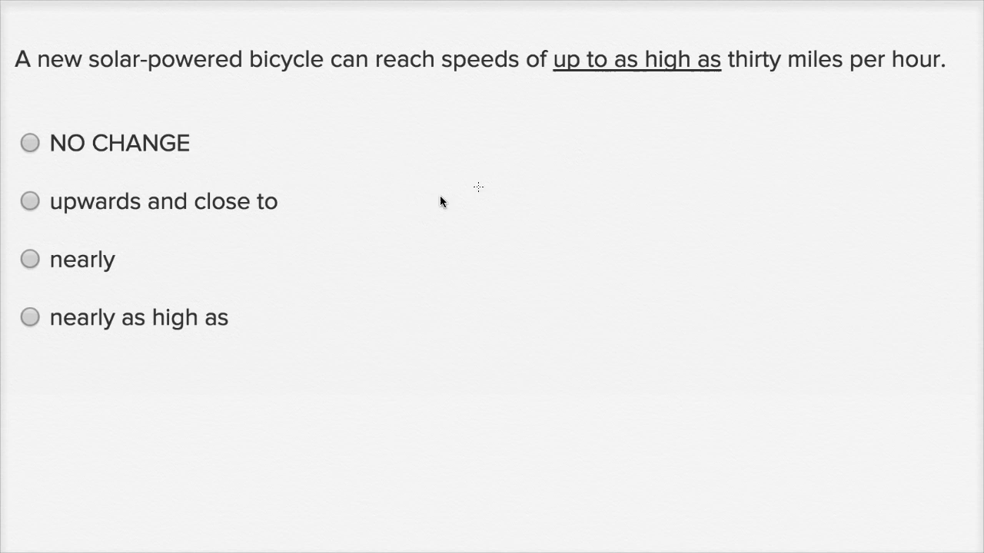
mouse_move(193, 92)
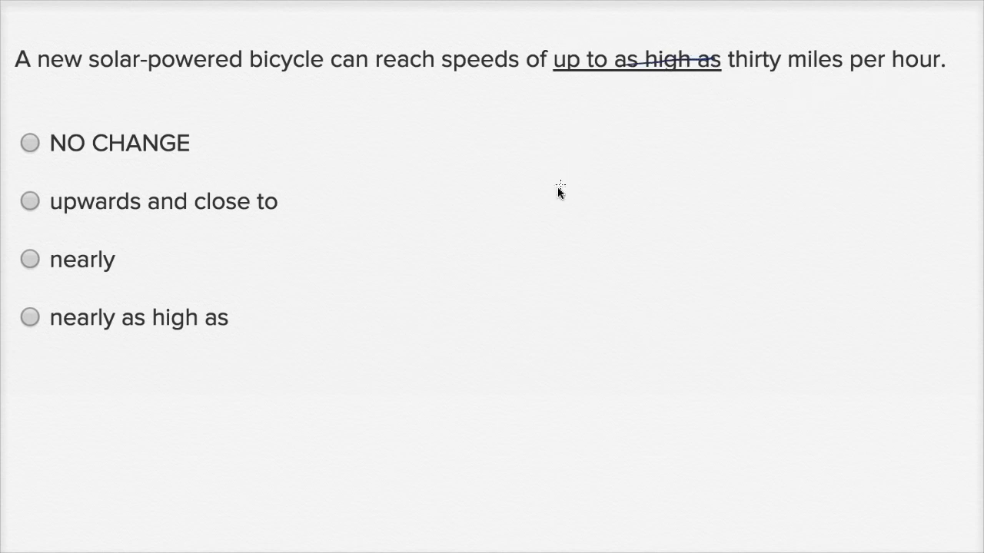
mouse_move(206, 143)
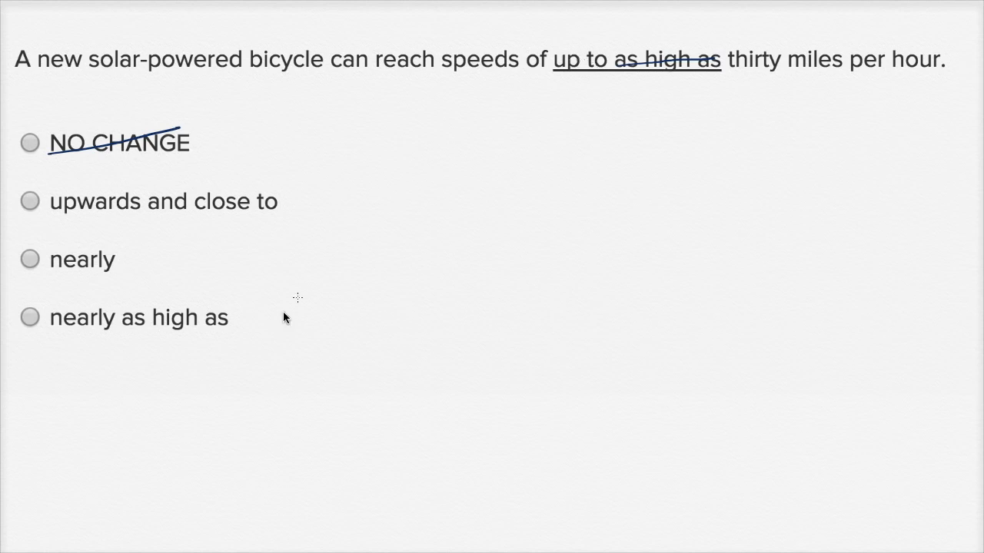
mouse_move(795, 86)
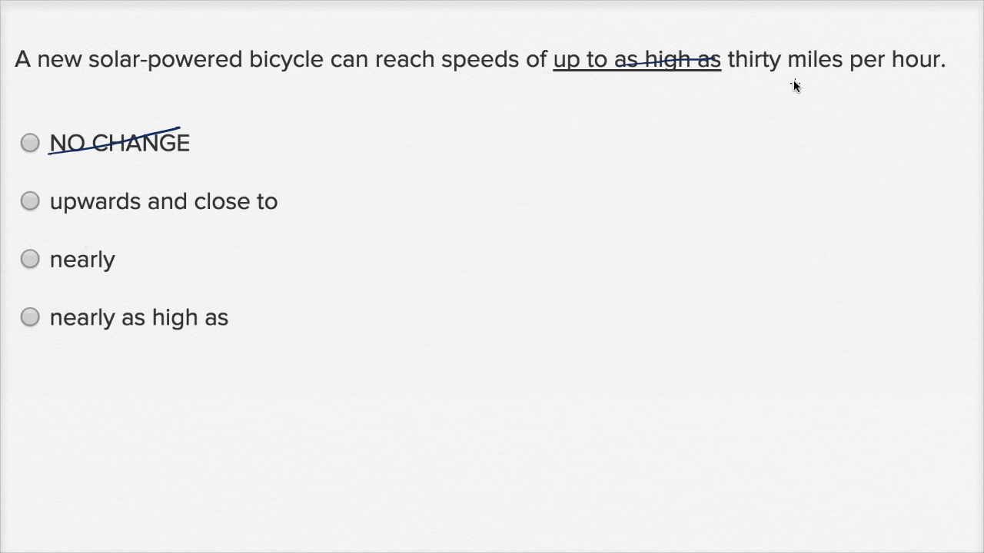
mouse_move(70, 221)
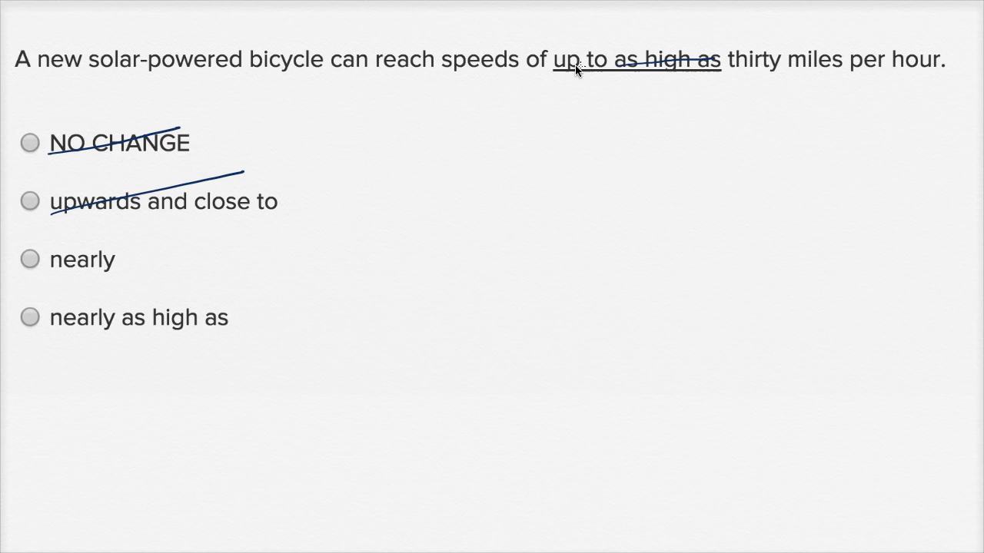
- Strike through "upwards and close to" and fill in the answer bubble beside "nearly"
click(30, 259)
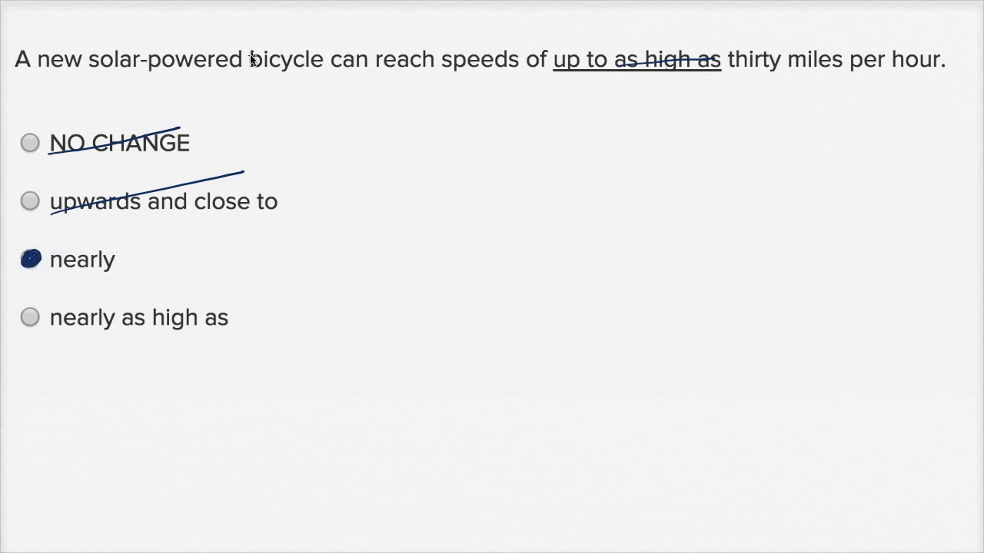